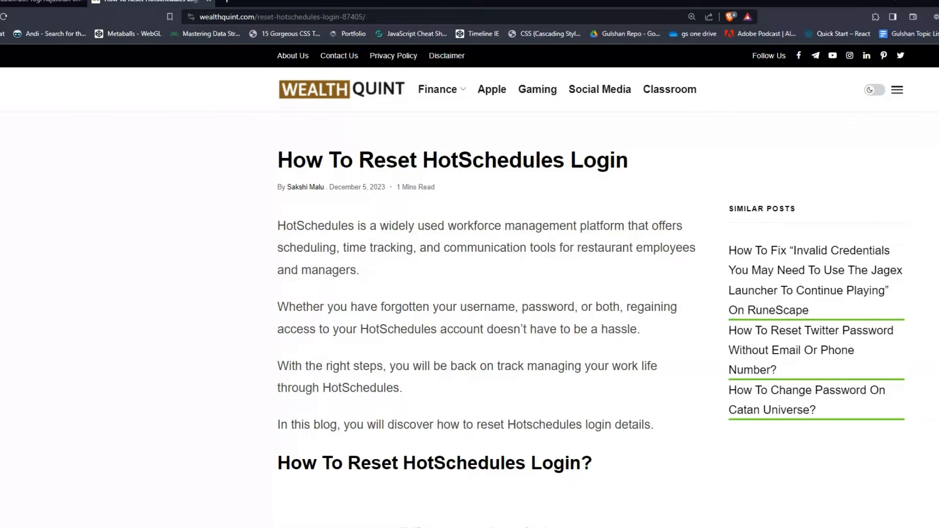
scroll("down", 3)
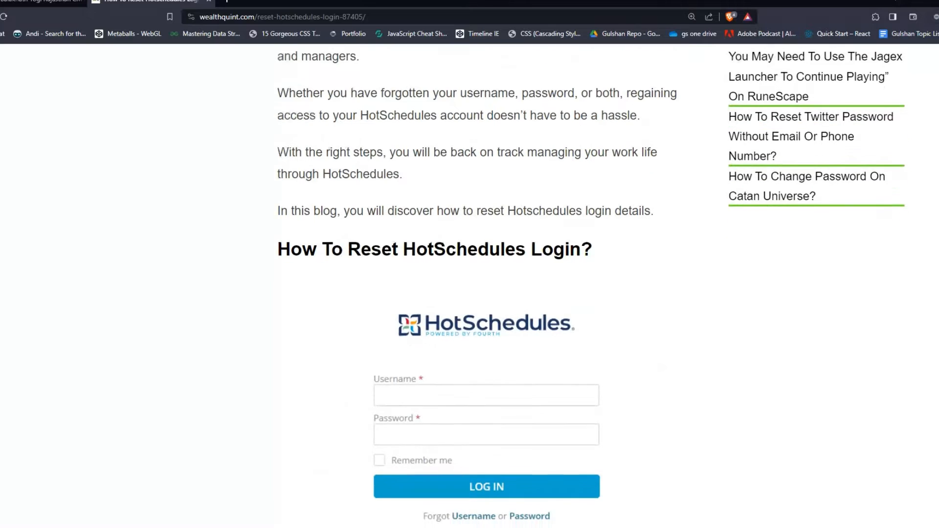
scroll("down", 3)
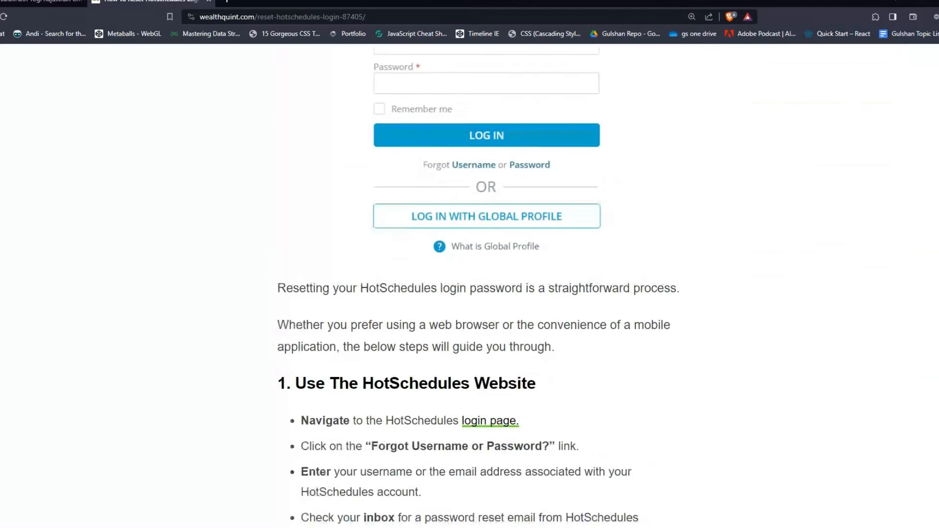
scroll("down", 3)
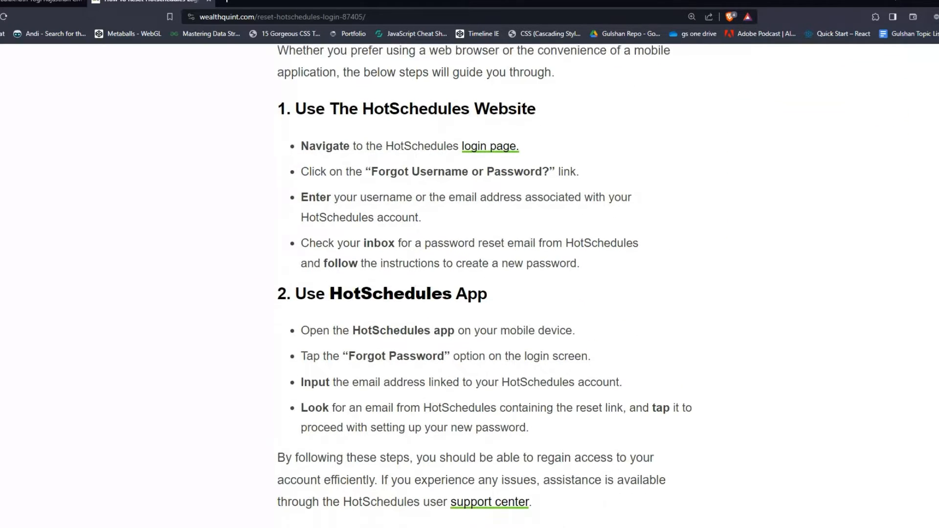
scroll("down", 3)
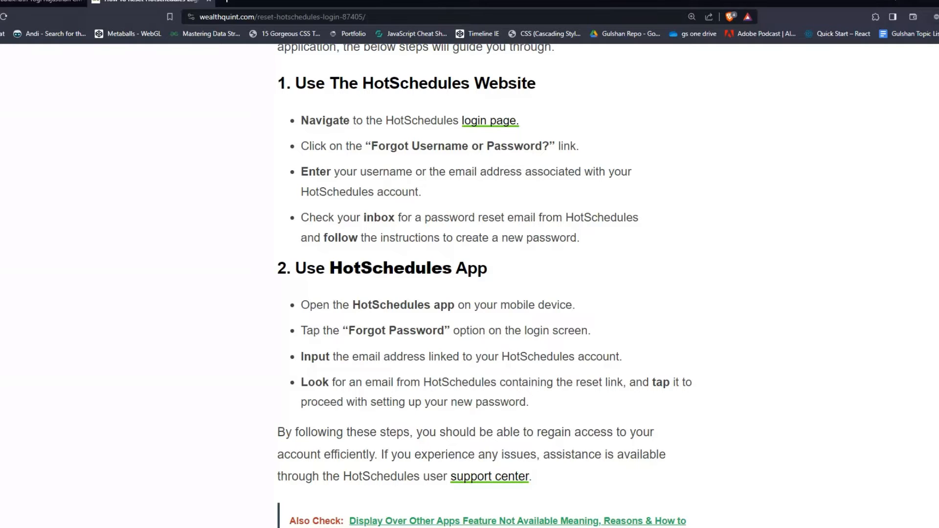
scroll("down", 3)
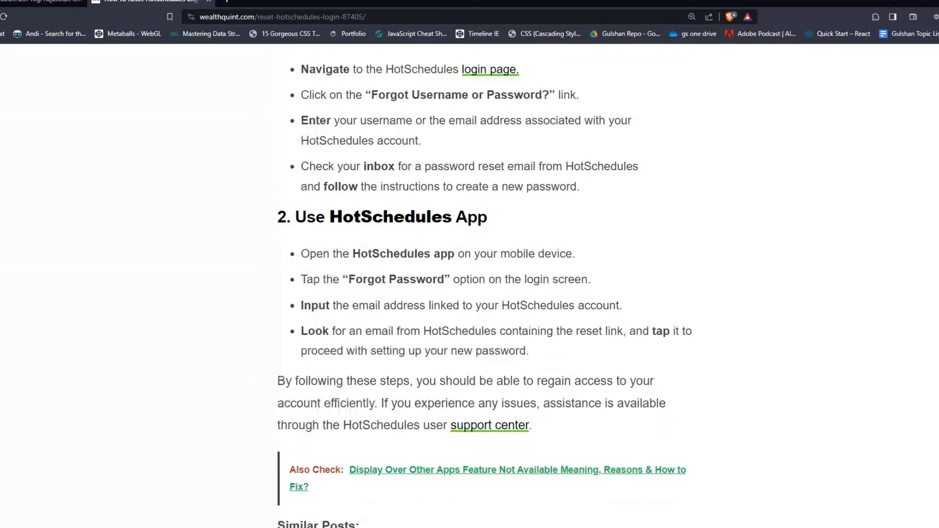
scroll("down", 3)
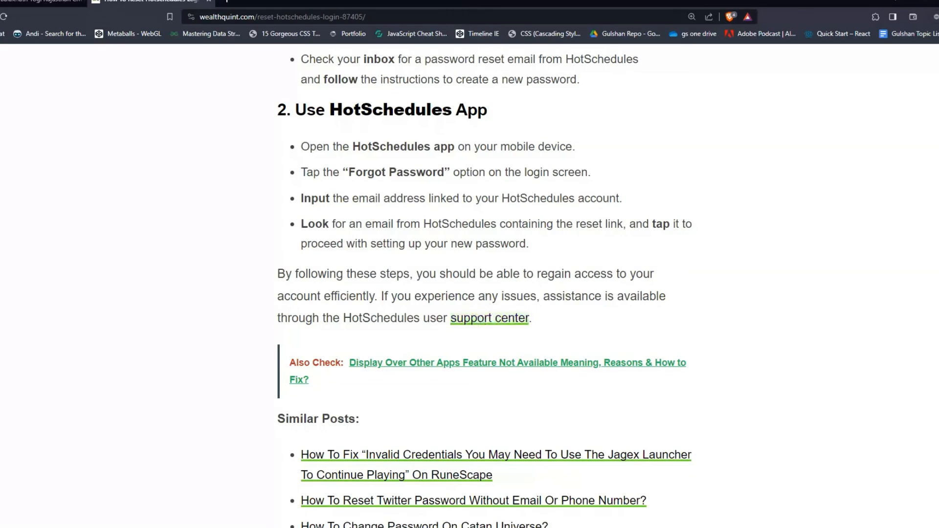
scroll("up", 3)
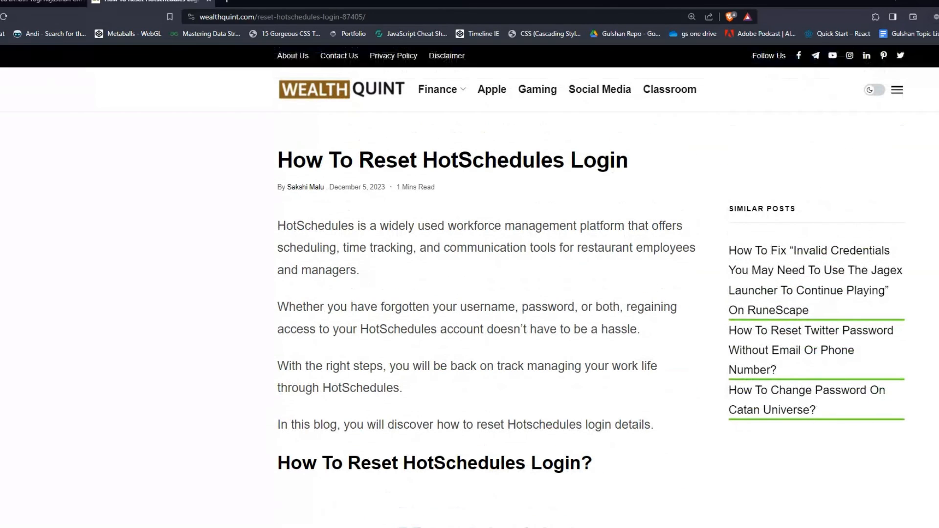